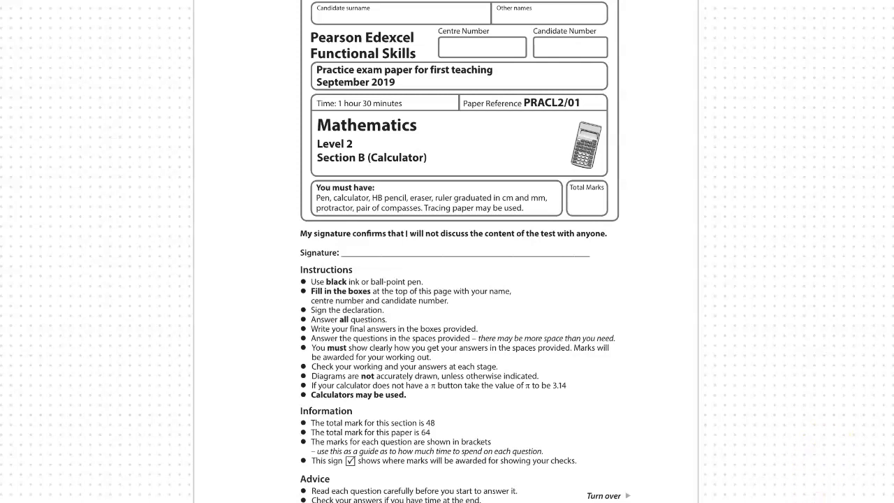
Scroll the pasted exam paper down to question 3's mountain temperature scatter diagram.
scroll(down, 3)
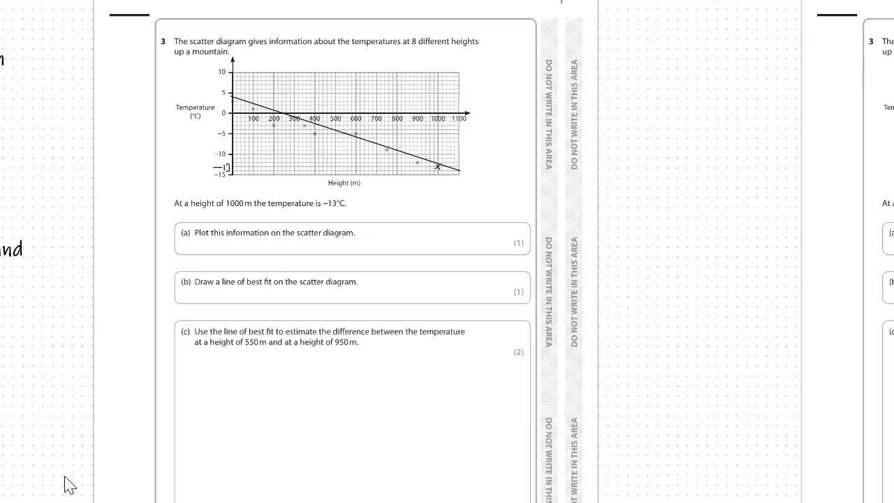
Scroll further so the scatter-diagram and negative-number skill notes sit beside question 3.
scroll(down, 3)
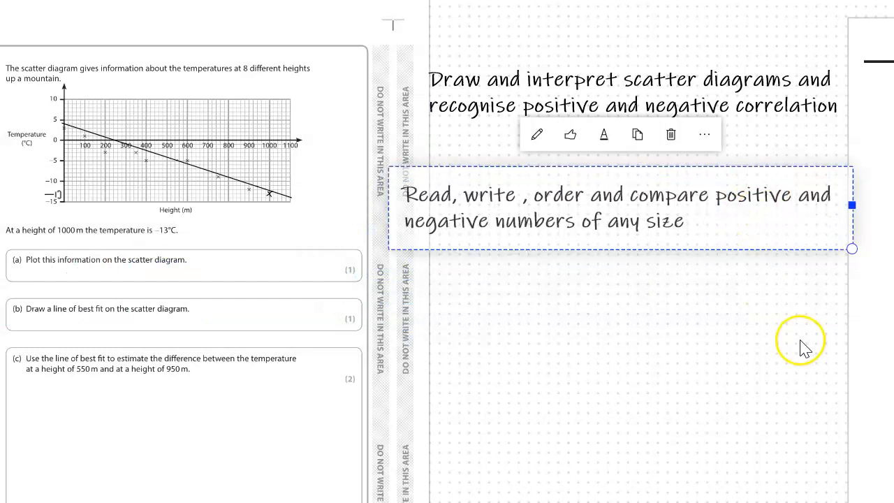
mouse_move(804, 348)
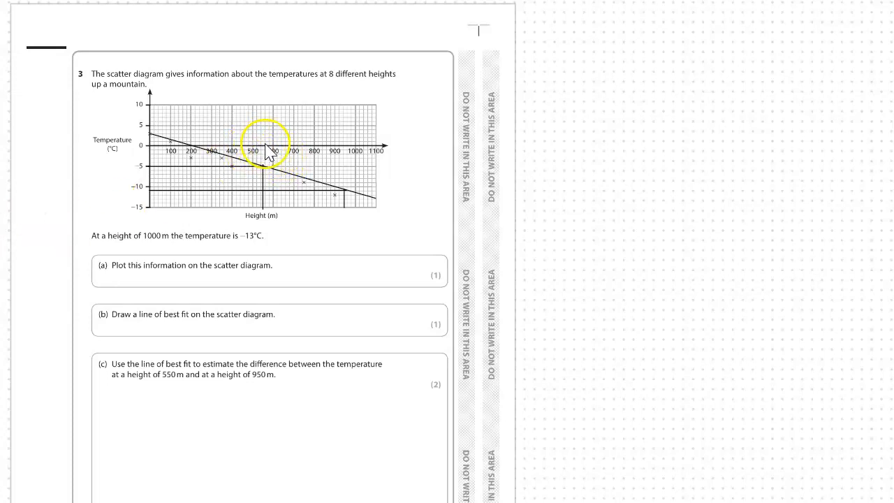
Trace in red from 550 m up to the best-fit line toward the −5 °C reading.
drag(264, 146, 264, 175)
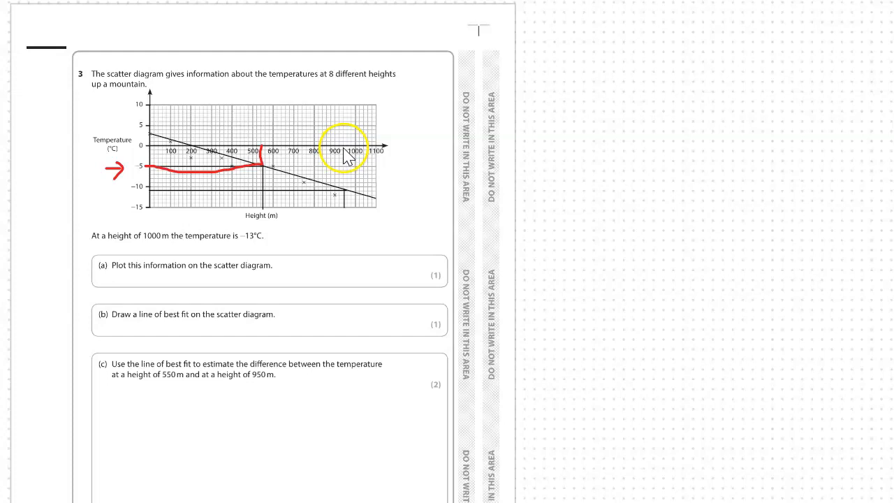
Trace the 950 m reading to the line and arrow the −11 °C value on the axis.
drag(346, 140, 342, 202)
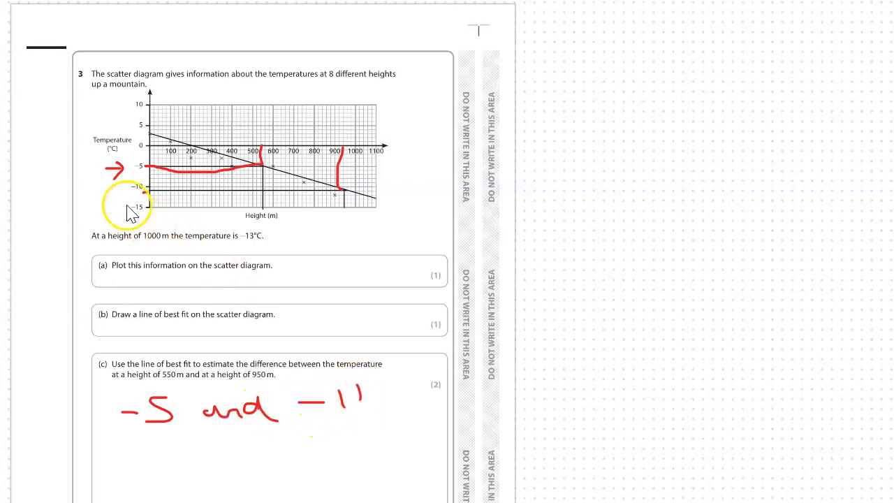
drag(101, 188, 128, 196)
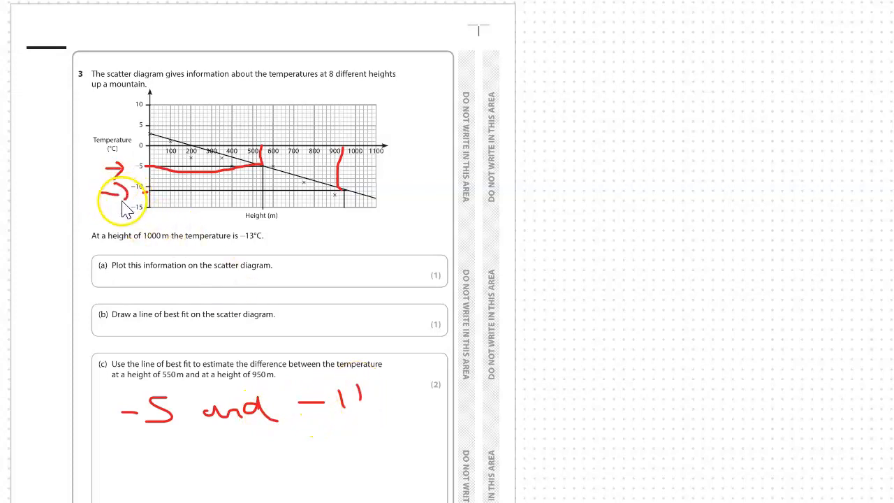